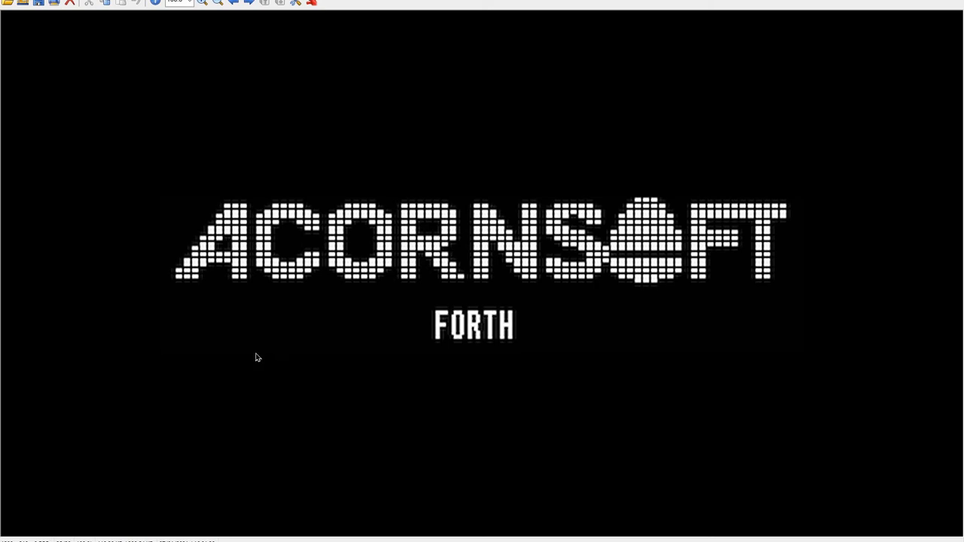
{"action": "mouse_move", "coordinate": [166, 328]}
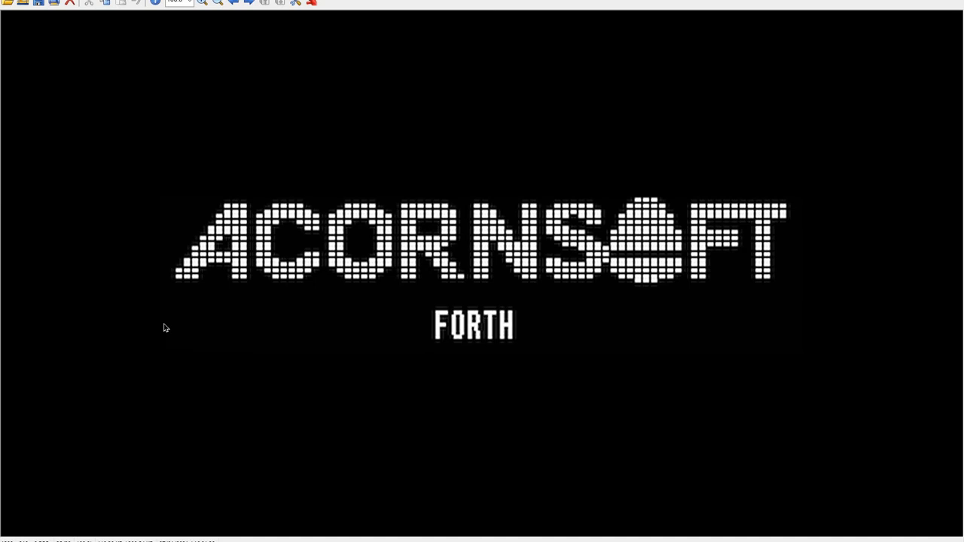
{"action": "mouse_move", "coordinate": [361, 356]}
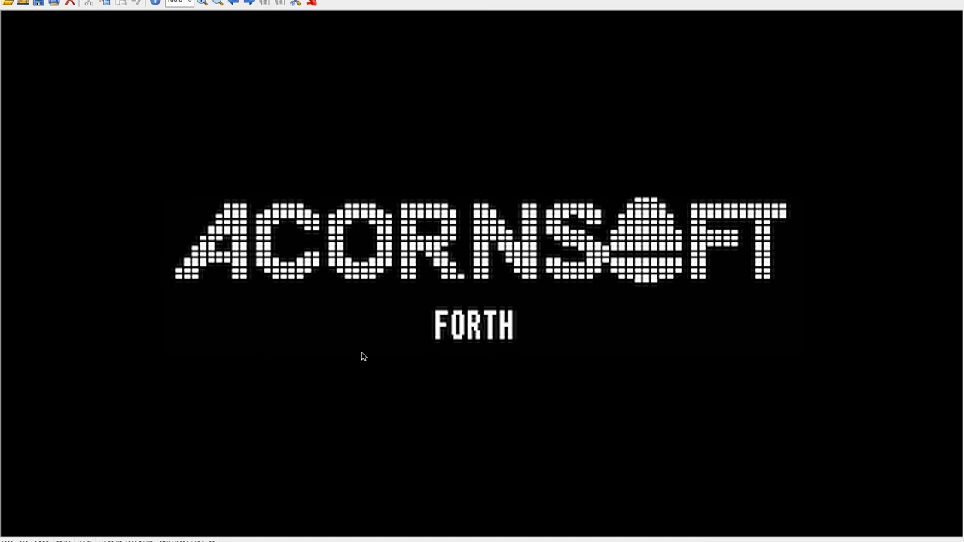
{"action": "mouse_move", "coordinate": [141, 383]}
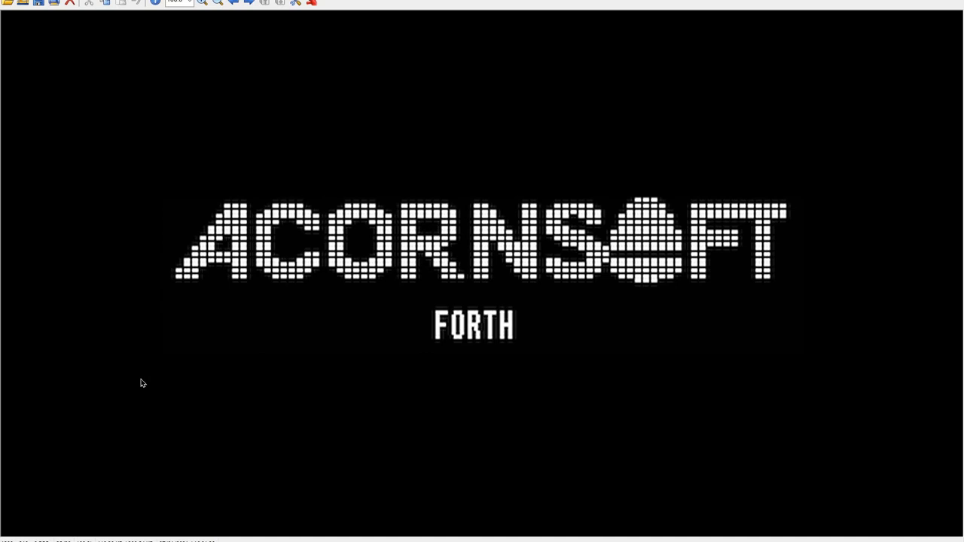
{"action": "mouse_move", "coordinate": [184, 407]}
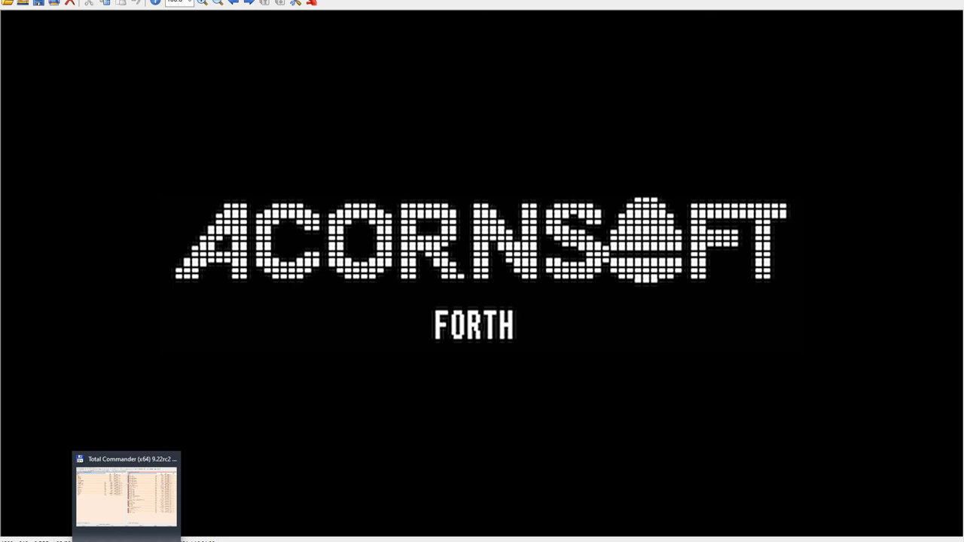
- Bring Total Commander's file listing up beside the BeebEm window at the BASIC prompt
{"action": "left_click", "coordinate": [127, 494]}
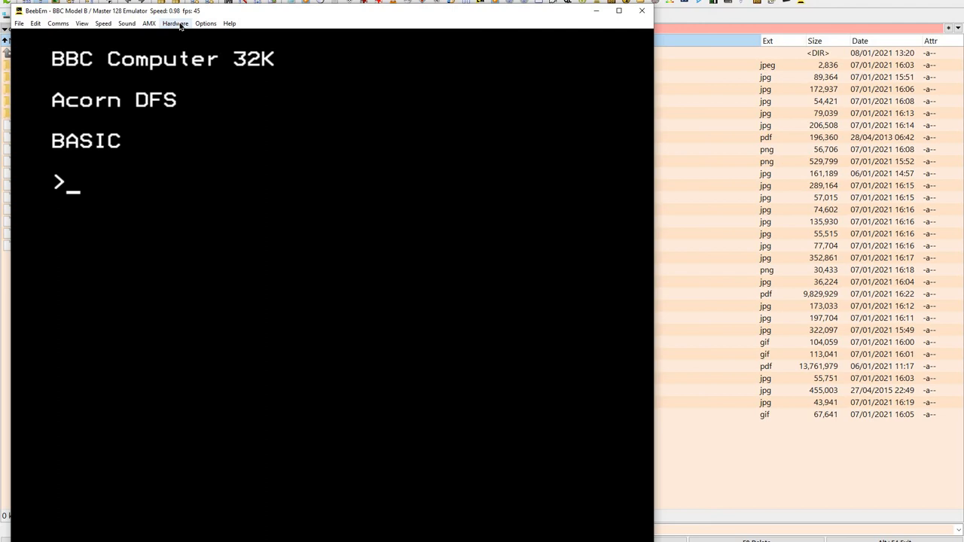
- Load ACORNFORTH.ROM into an empty sideways ROM bank via ROM Configuration
{"action": "left_click", "coordinate": [175, 24]}
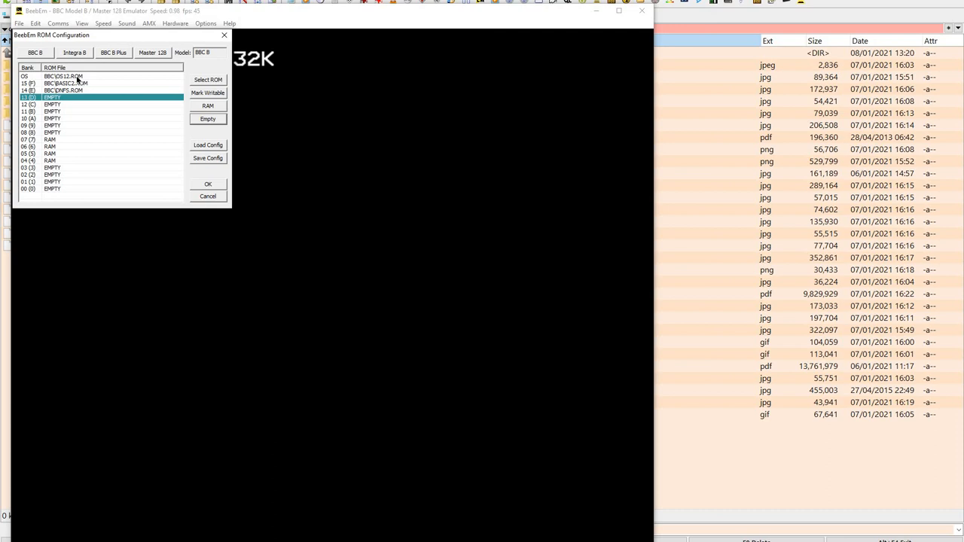
{"action": "mouse_move", "coordinate": [73, 97]}
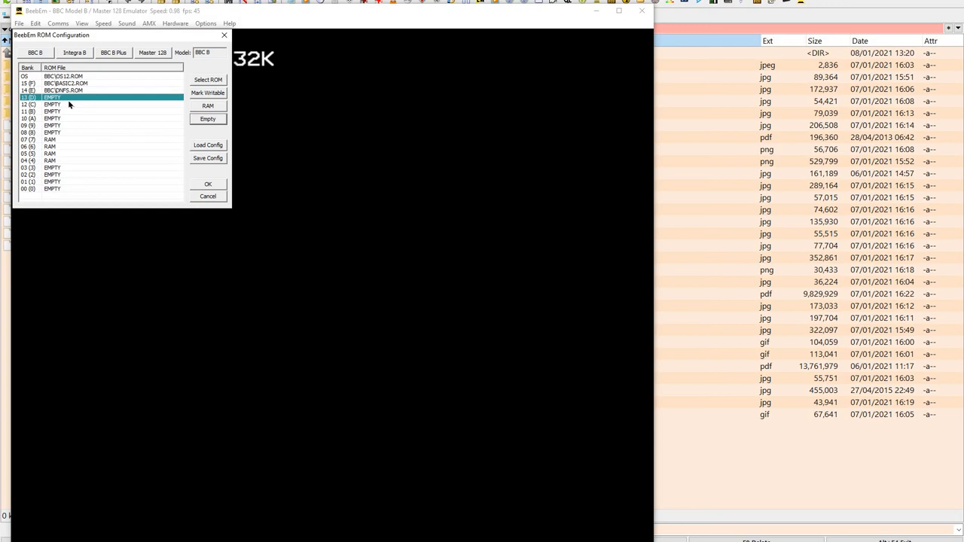
{"action": "left_click", "coordinate": [208, 80]}
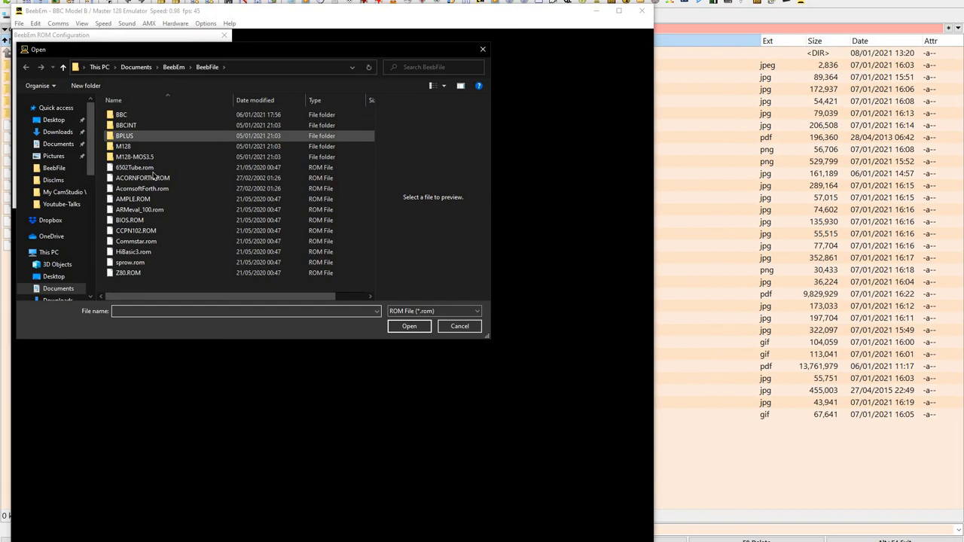
{"action": "left_click", "coordinate": [142, 177]}
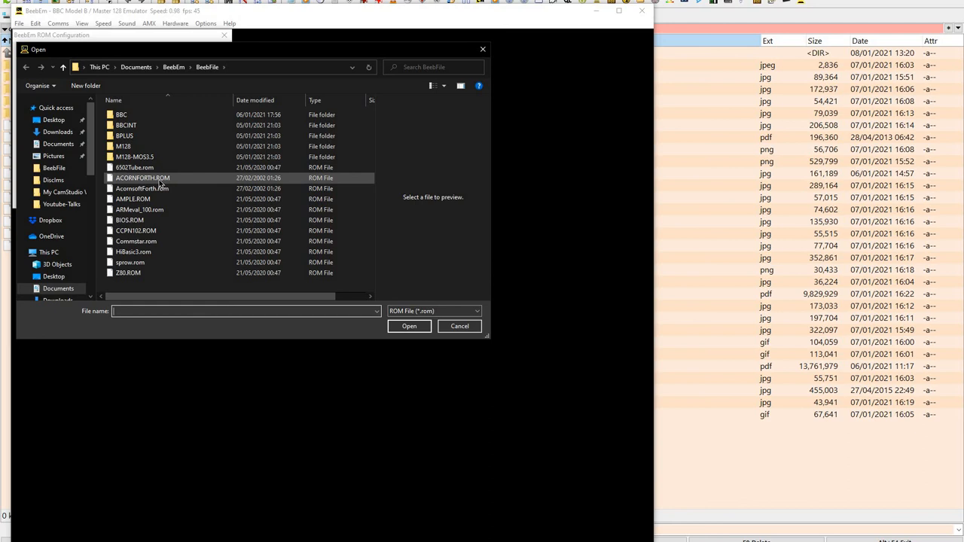
{"action": "left_click", "coordinate": [410, 326]}
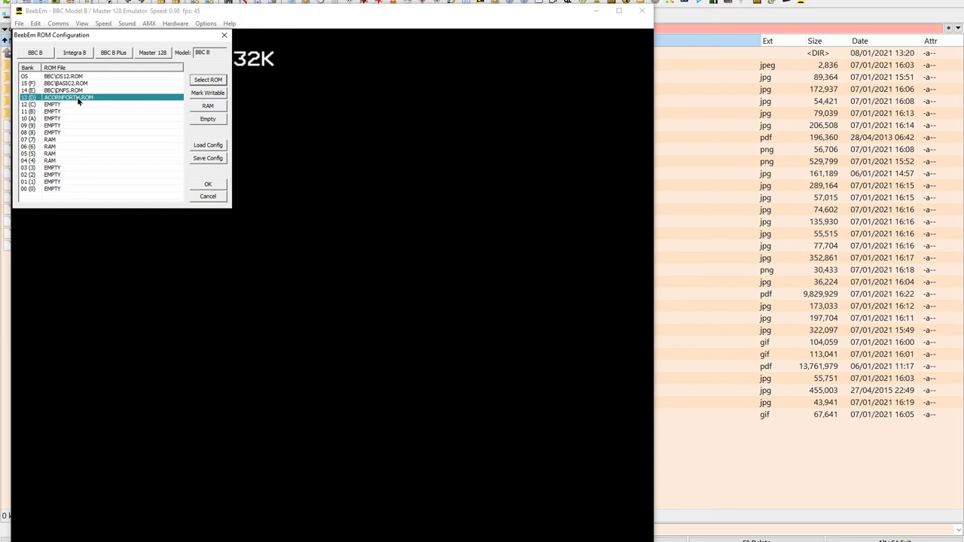
{"action": "mouse_move", "coordinate": [208, 193]}
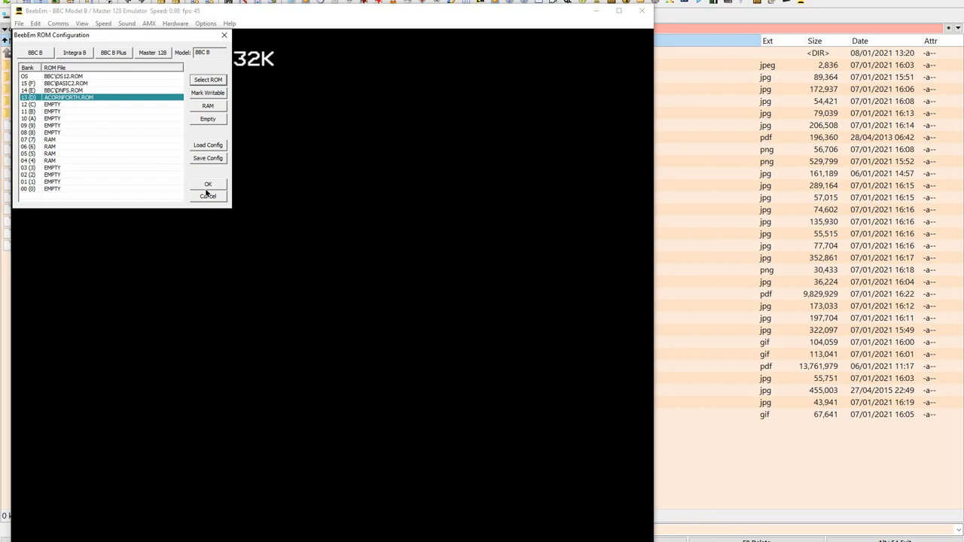
- Apply the ROM setup and enter *FORTH at the BASIC prompt to start Acornsoft FORTH
{"action": "left_click", "coordinate": [208, 184]}
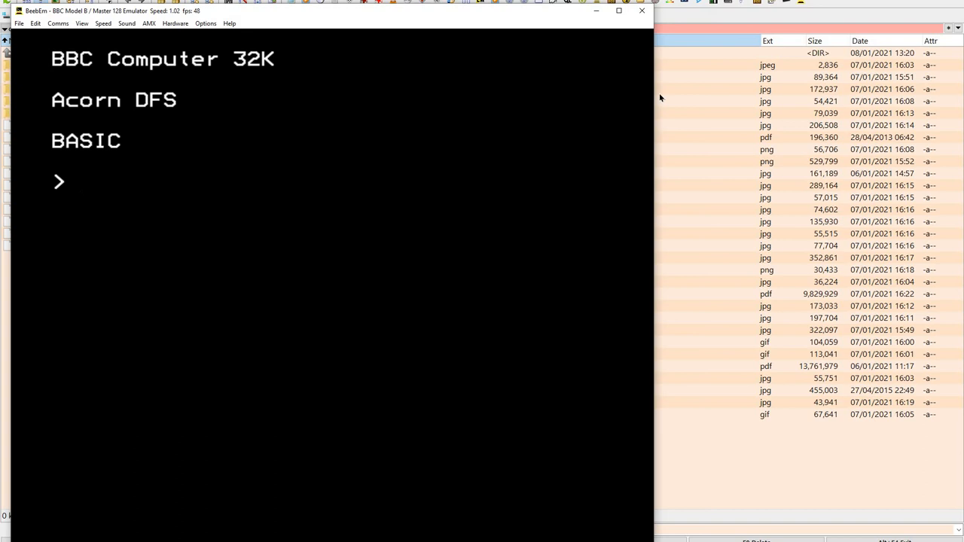
{"action": "type", "text": "*FORTH"}
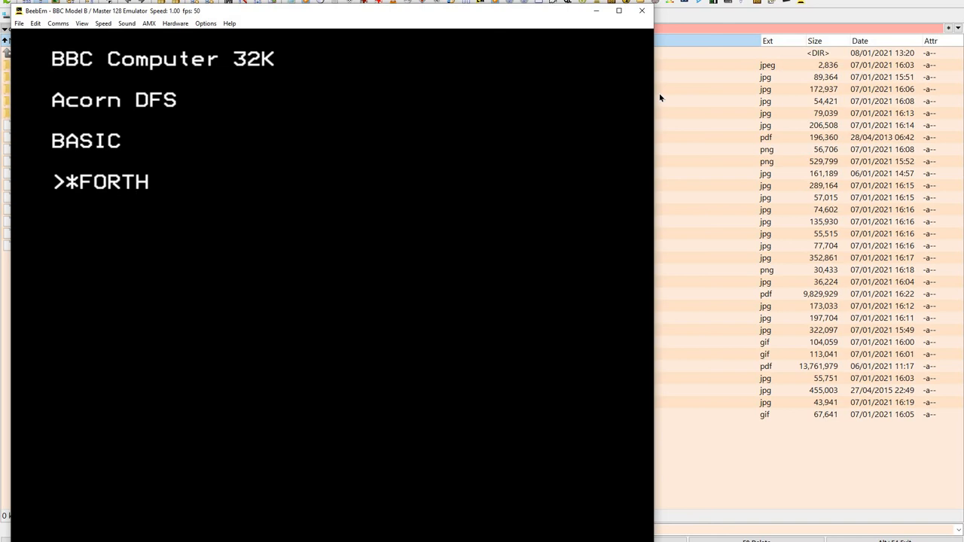
{"action": "key", "text": "Return"}
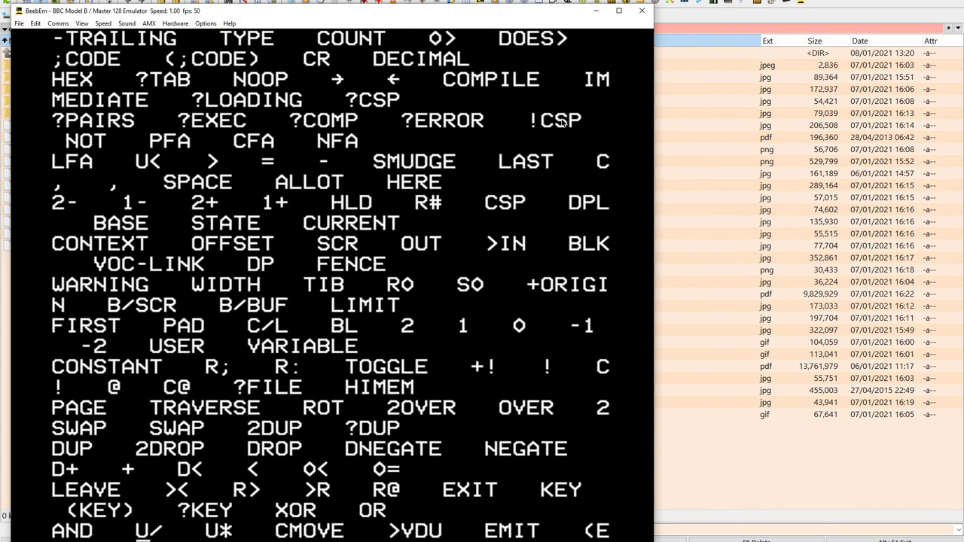
- Let the VLIST vocabulary listing scroll through to its closing OK prompt
{"action": "scroll", "scroll_direction": "down", "scroll_amount": 3}
{"action": "type", "text": "VLIST"}
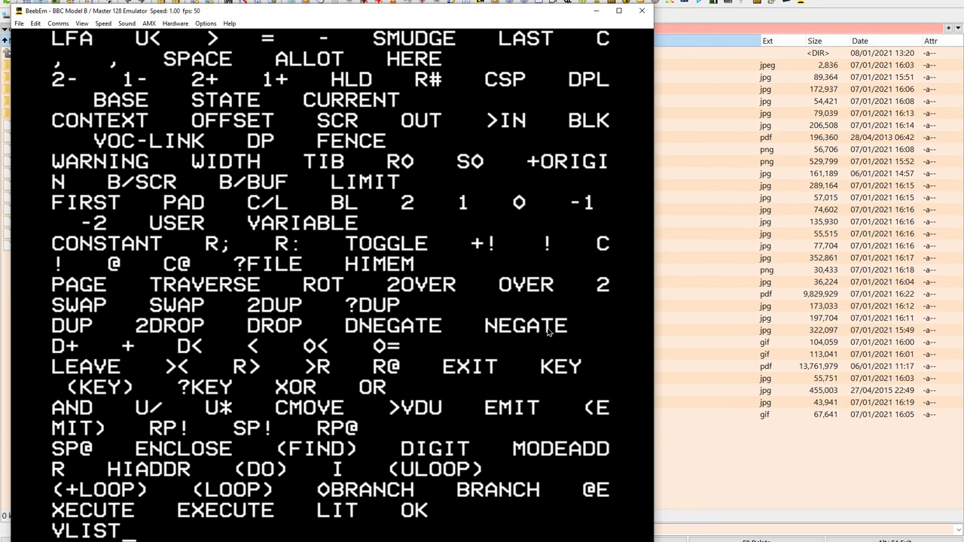
{"action": "scroll", "scroll_direction": "down", "scroll_amount": 3}
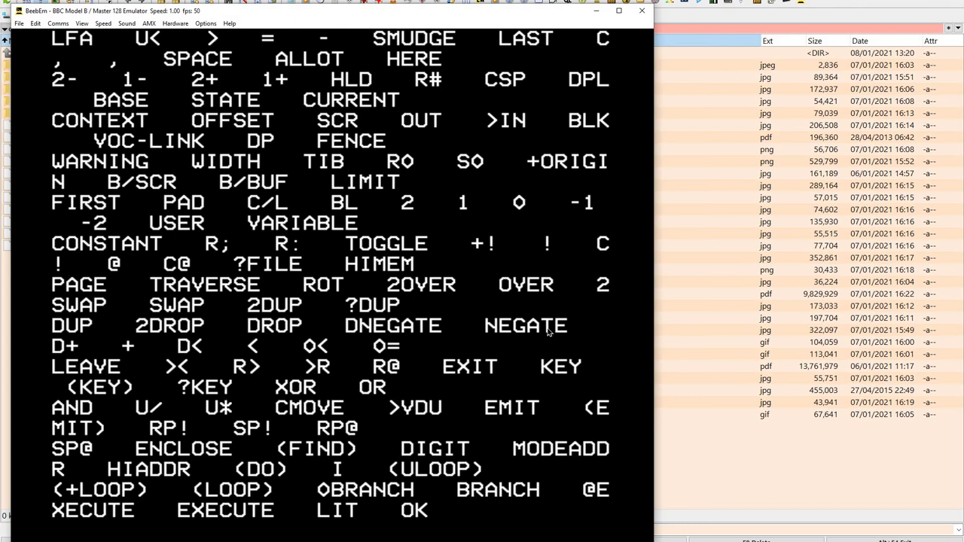
{"action": "mouse_move", "coordinate": [435, 217]}
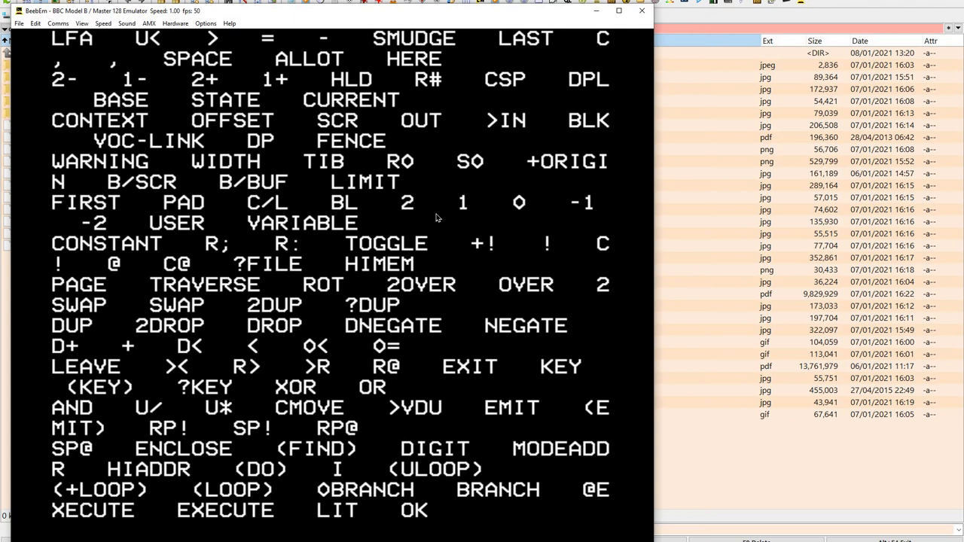
{"action": "mouse_move", "coordinate": [217, 167]}
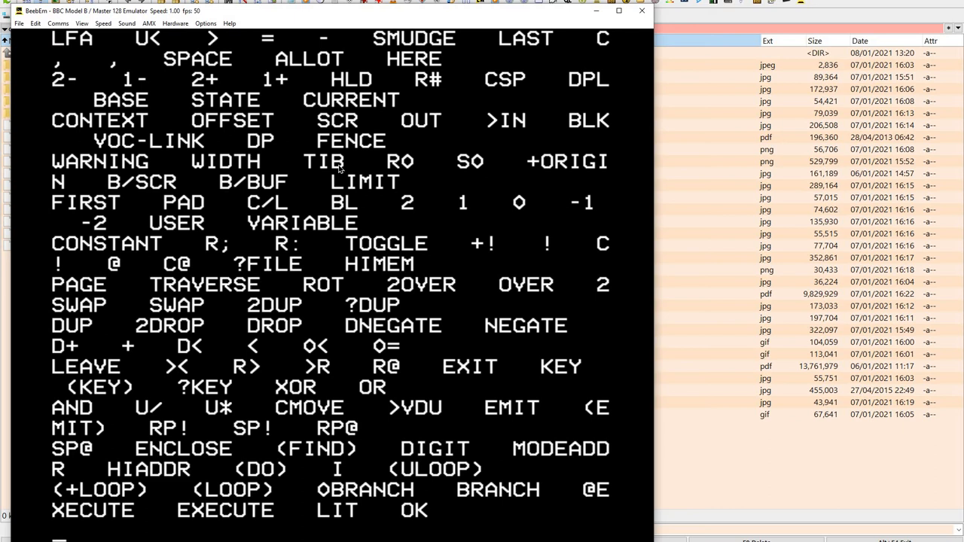
- Create a new double-sided disc image named YouTube.dsd from the File menu
{"action": "left_click", "coordinate": [18, 24]}
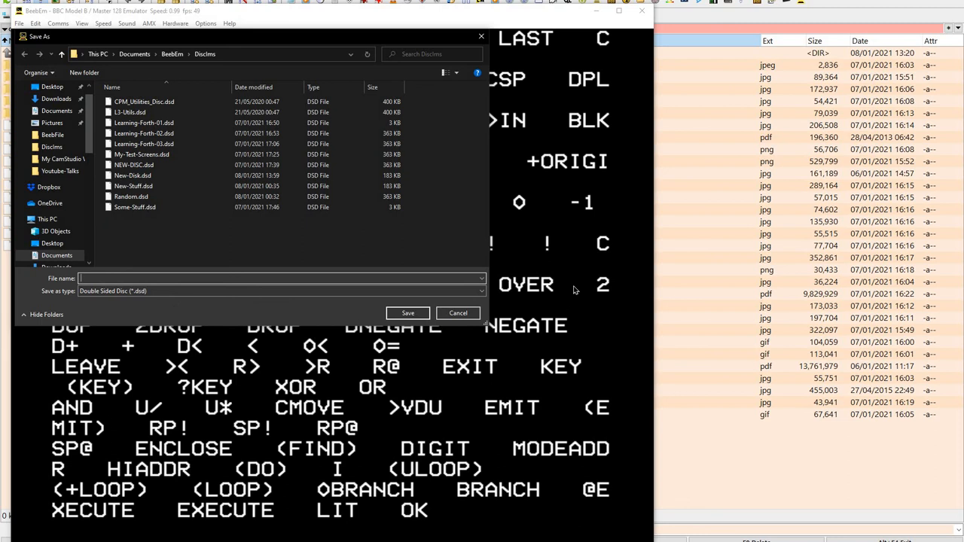
{"action": "type", "text": "YouTube"}
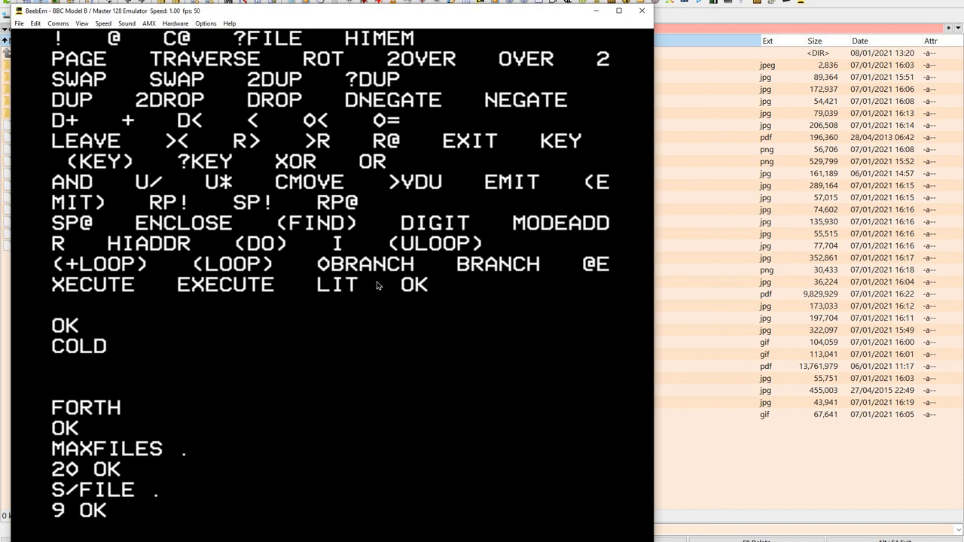
- Store 10 into MAXFILES, confirm it reads 10, and begin entering CREATE-SCREENS
{"action": "type", "text": "10 ' MAXFILES !"}
{"action": "type", "text": "MAXFILES ."}
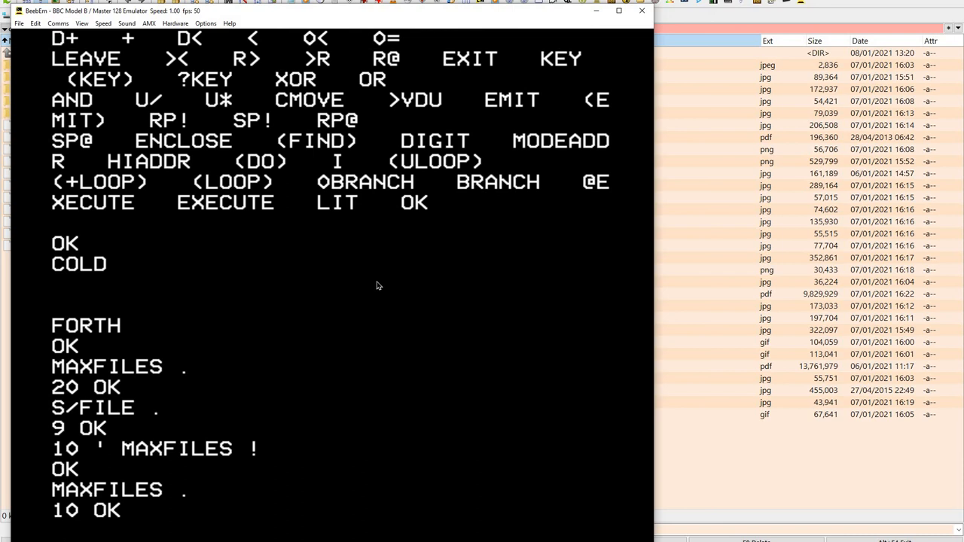
{"action": "type", "text": "CREATE-SCREEN"}
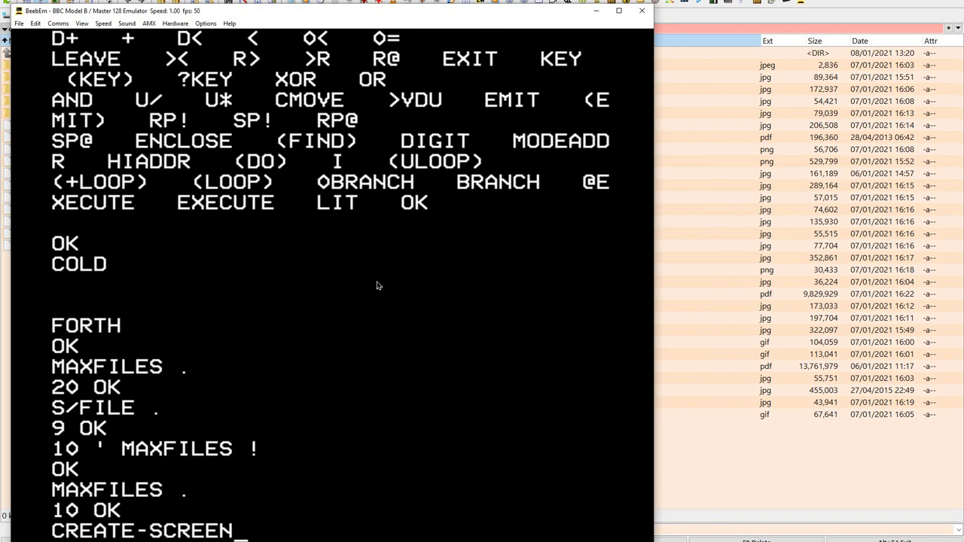
- Finish CREATE-SCREENS and answer Y so FORTH creates the screen storage on disc
{"action": "type", "text": "S"}
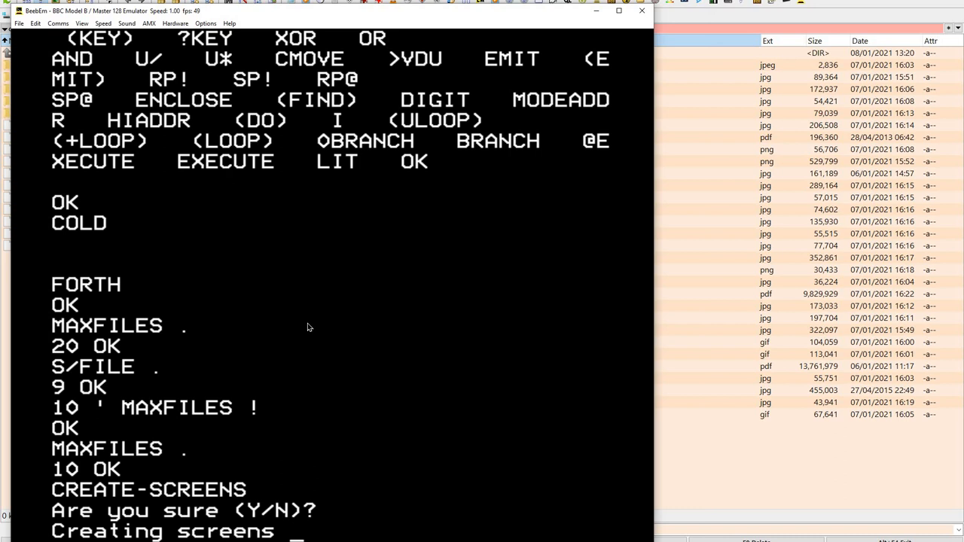
{"action": "mouse_move", "coordinate": [383, 259]}
{"action": "type", "text": "OS' CAT'"}
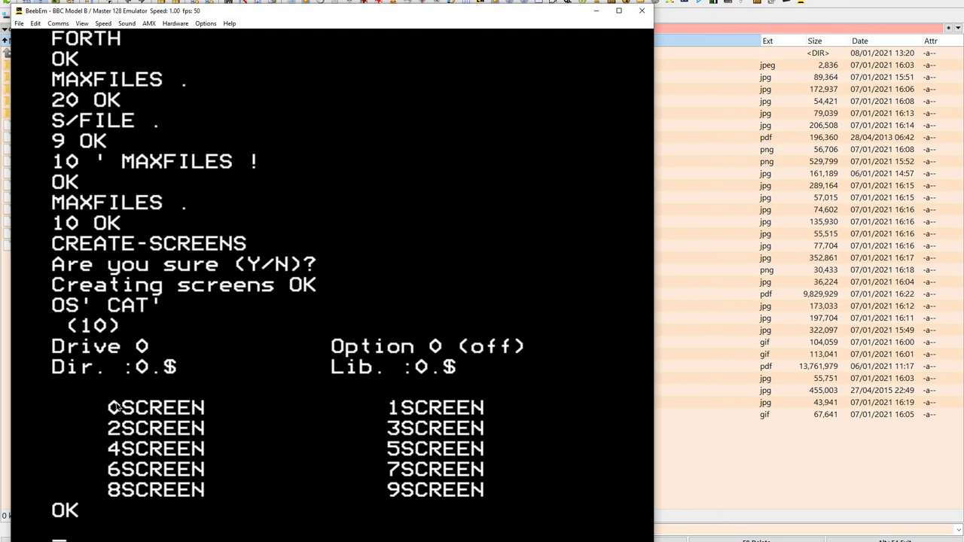
{"action": "mouse_move", "coordinate": [292, 318]}
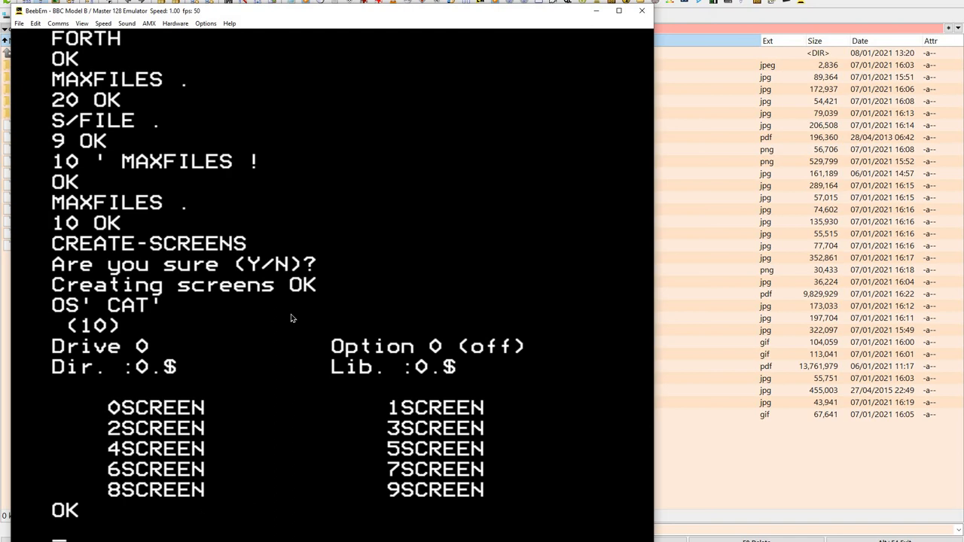
{"action": "mouse_move", "coordinate": [722, 198]}
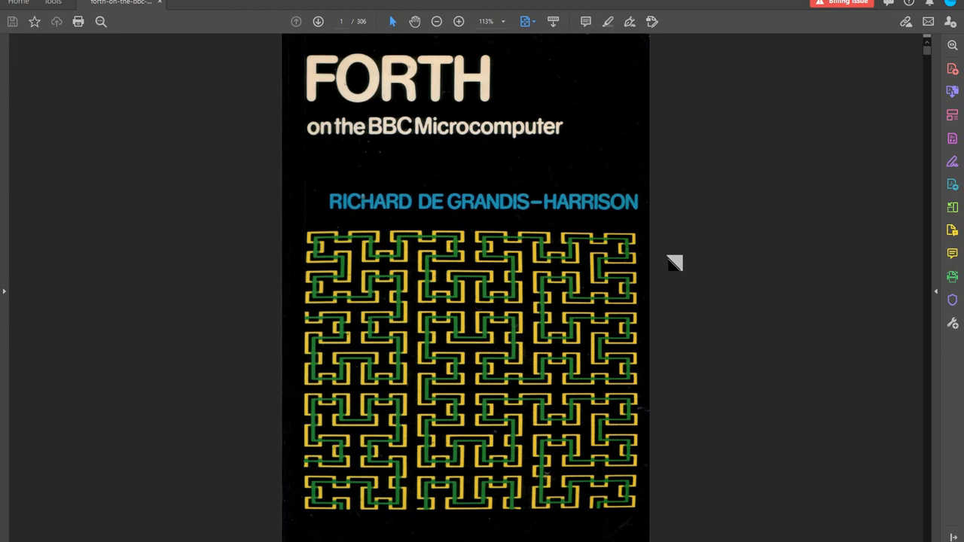
- Scroll the FORTH book PDF to page 94 describing CREATE-SCREENS and MAXFILES
{"action": "scroll", "scroll_direction": "down", "scroll_amount": 3}
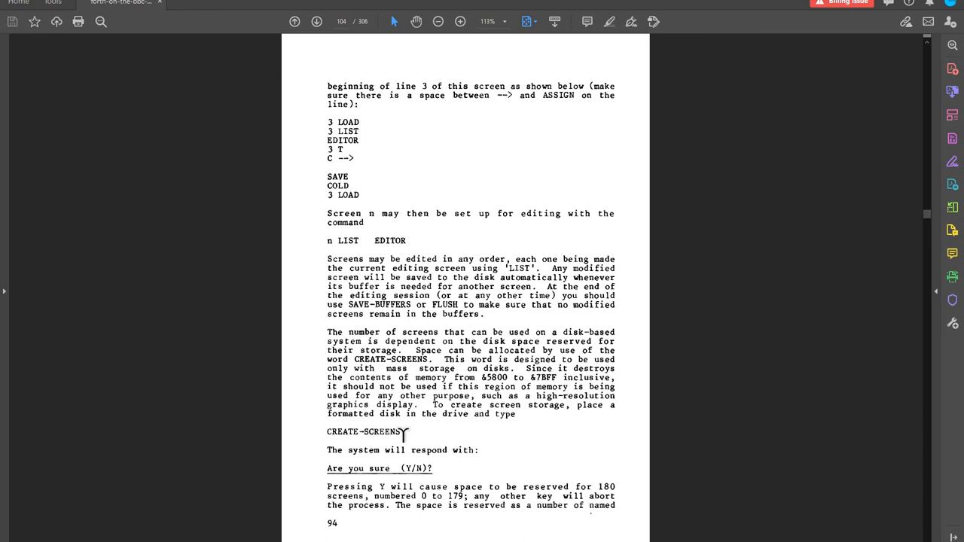
{"action": "mouse_move", "coordinate": [365, 240]}
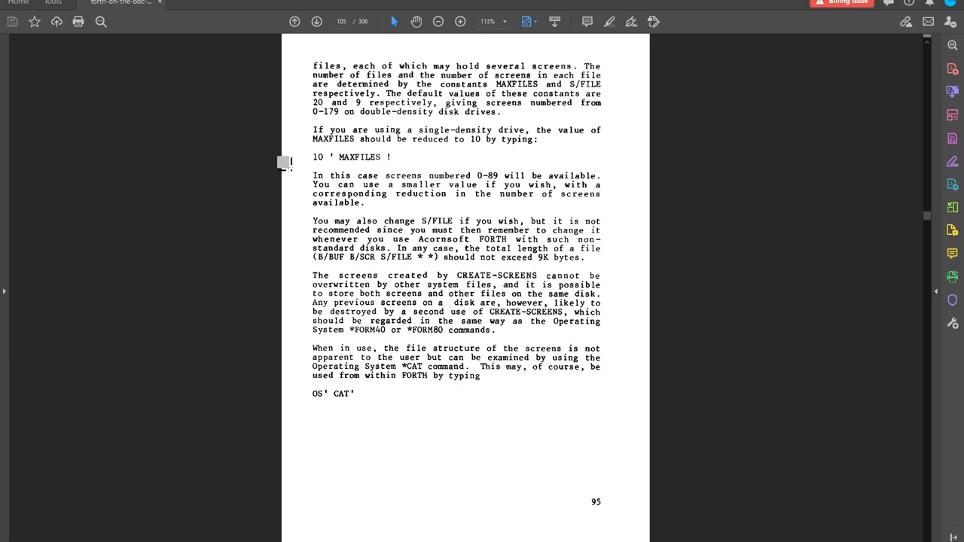
{"action": "mouse_move", "coordinate": [541, 184]}
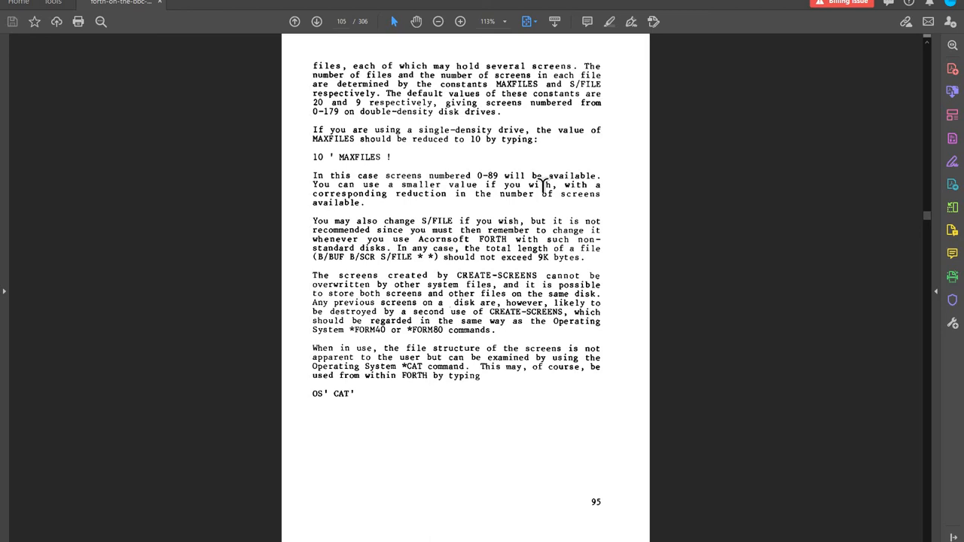
{"action": "mouse_move", "coordinate": [489, 181]}
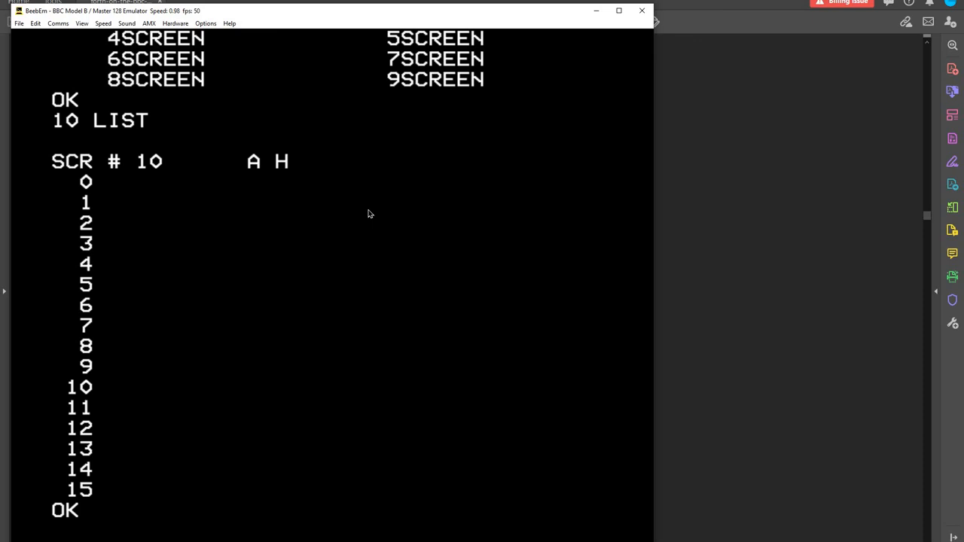
- Reach the disc image Open dialog from File > Disc Options and browse the Discims folder
{"action": "left_click", "coordinate": [18, 24]}
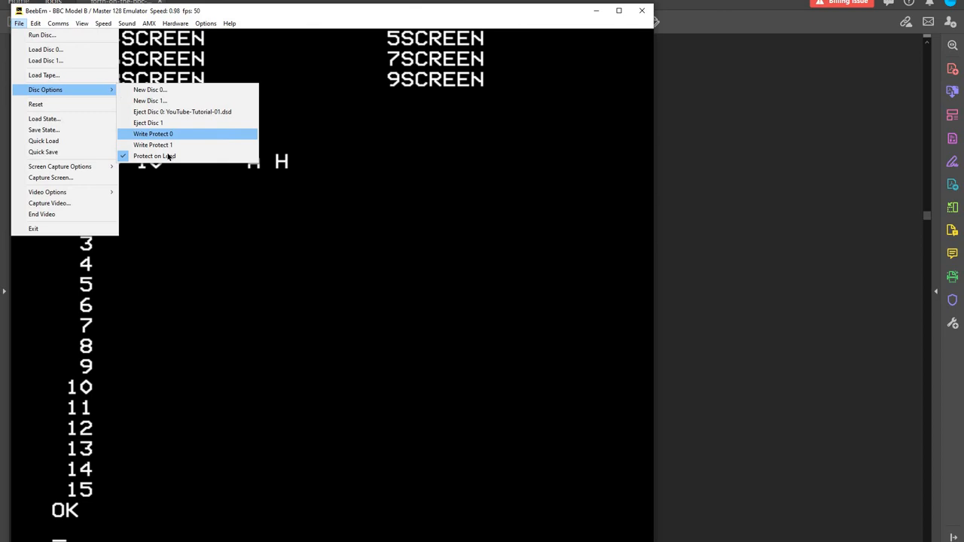
{"action": "mouse_move", "coordinate": [169, 105]}
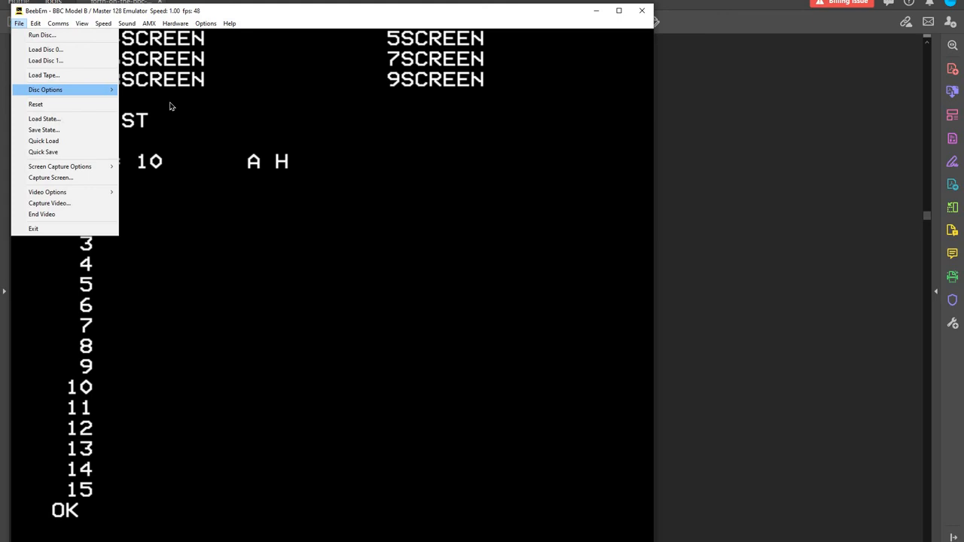
{"action": "mouse_move", "coordinate": [44, 76]}
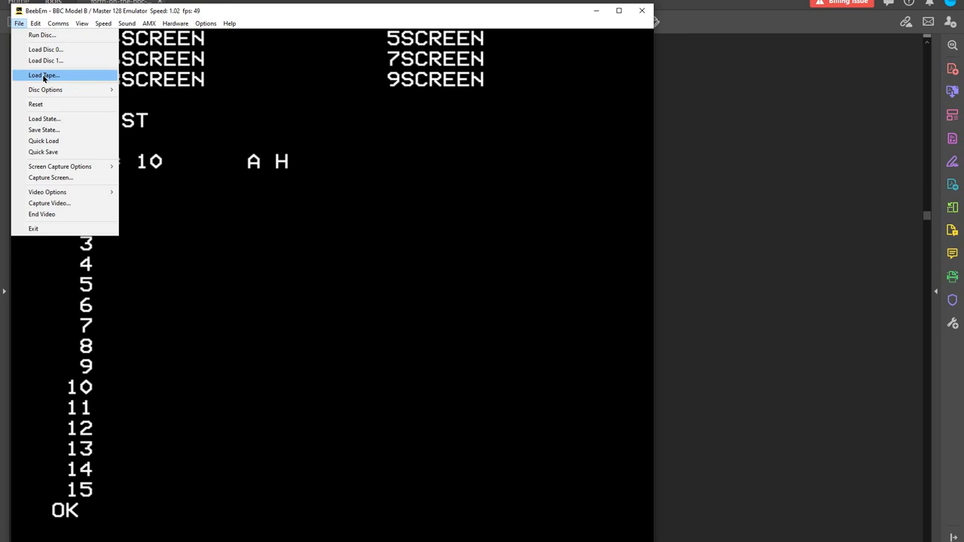
{"action": "left_click", "coordinate": [42, 75]}
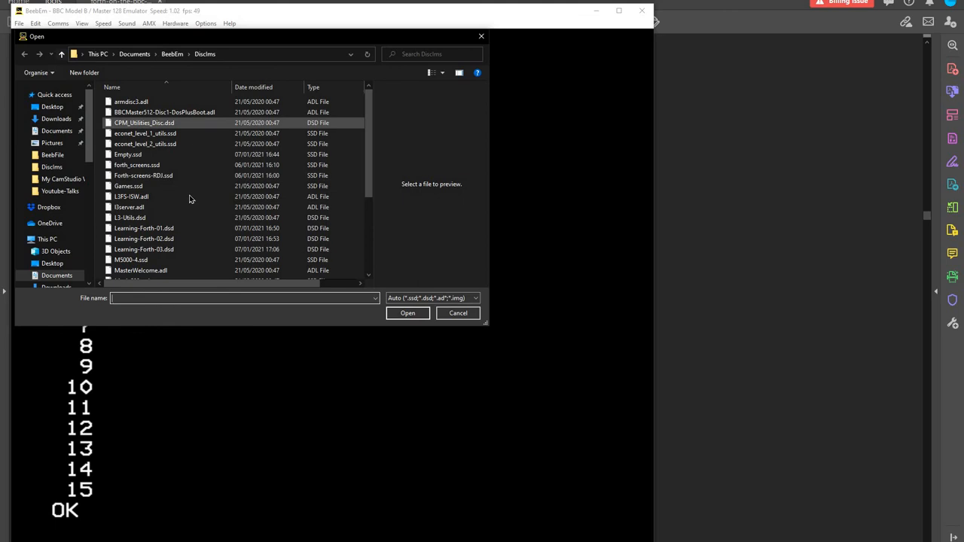
{"action": "scroll", "scroll_direction": "down", "scroll_amount": 3}
{"action": "type", "text": "10 LOAD"}
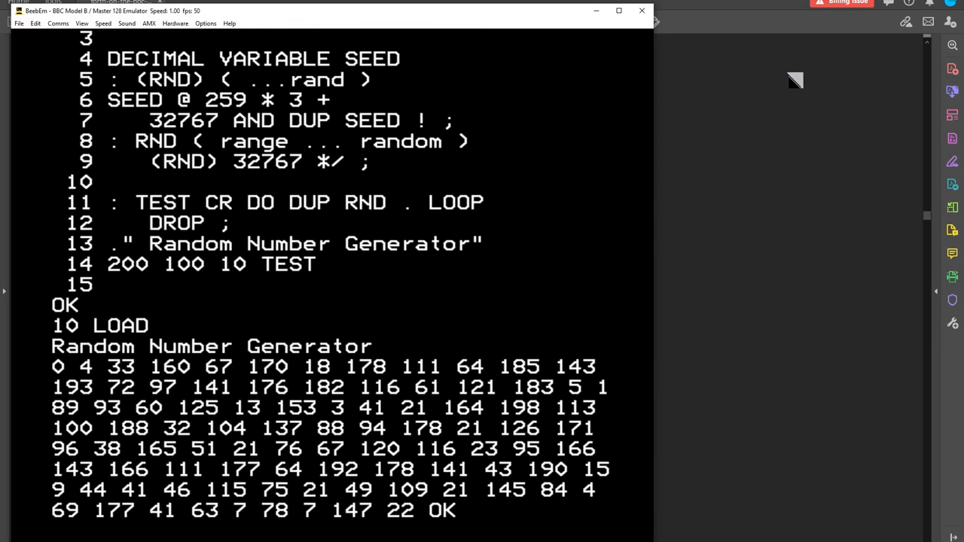
{"action": "mouse_move", "coordinate": [184, 273]}
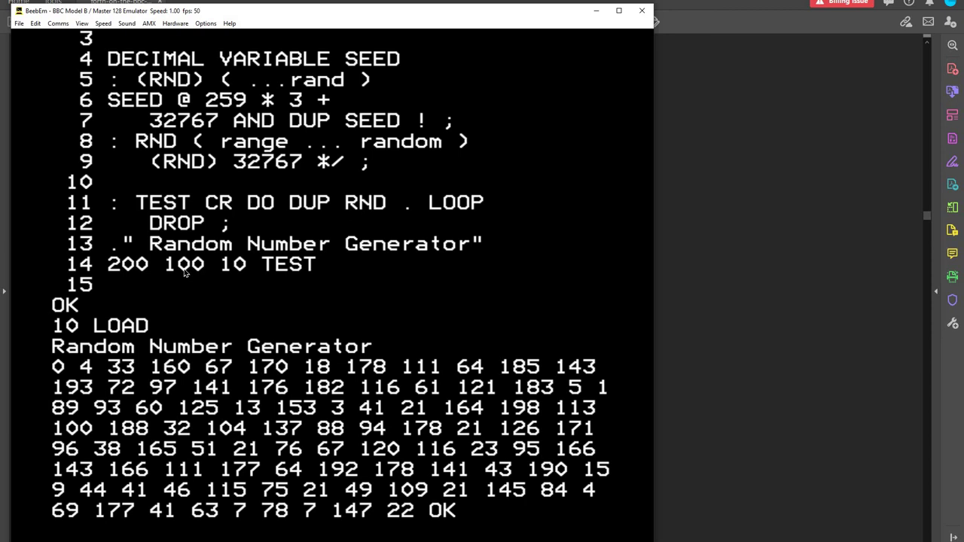
{"action": "mouse_move", "coordinate": [507, 412]}
{"action": "type", "text": "14"}
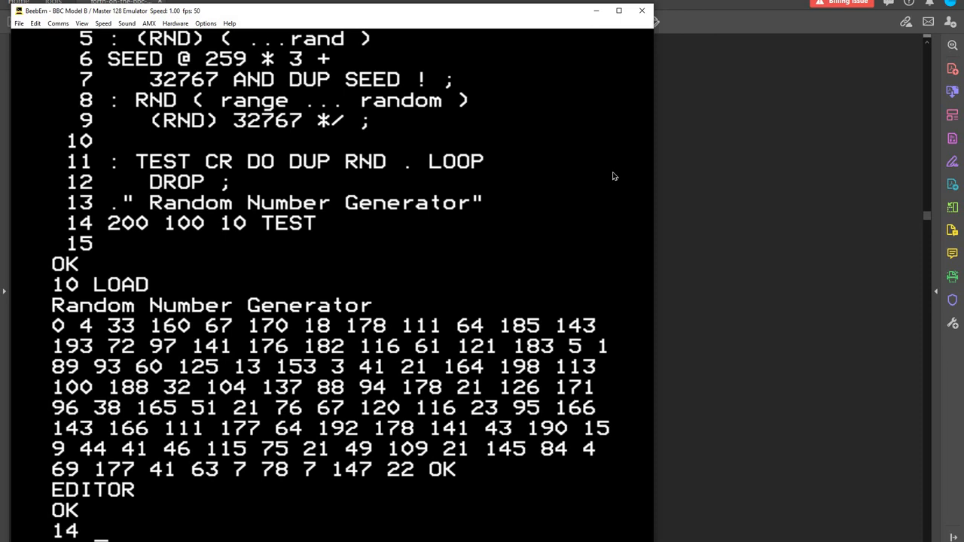
- Replace line 14 of screen 10 with 20 20 10 TEST using the editor's P command
{"action": "type", "text": "P"}
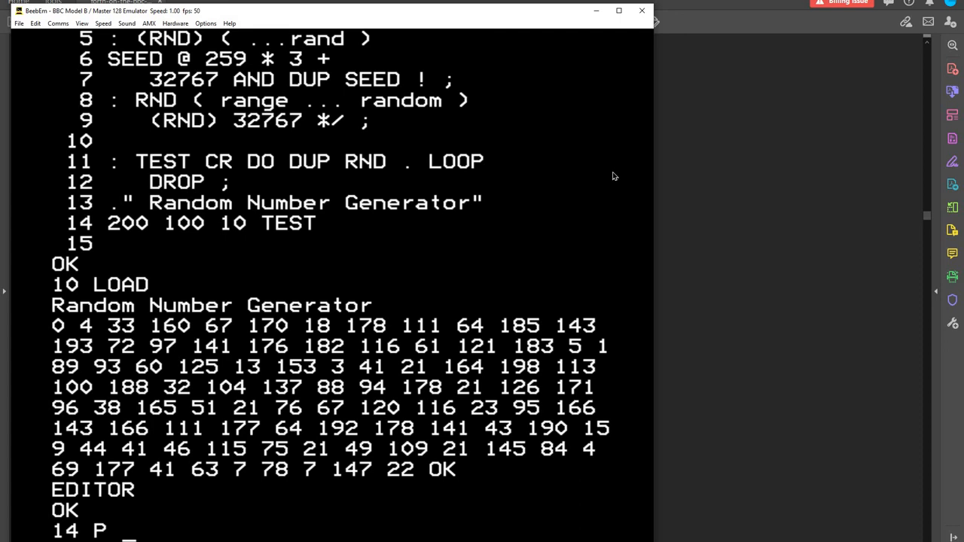
{"action": "type", "text": "20"}
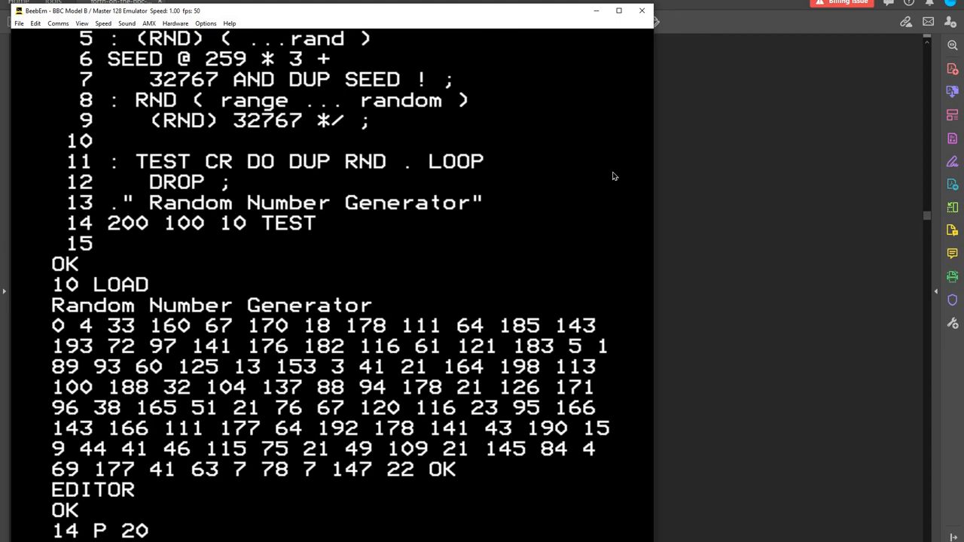
{"action": "type", "text": "20 10 TEST"}
{"action": "type", "text": "10 LIST"}
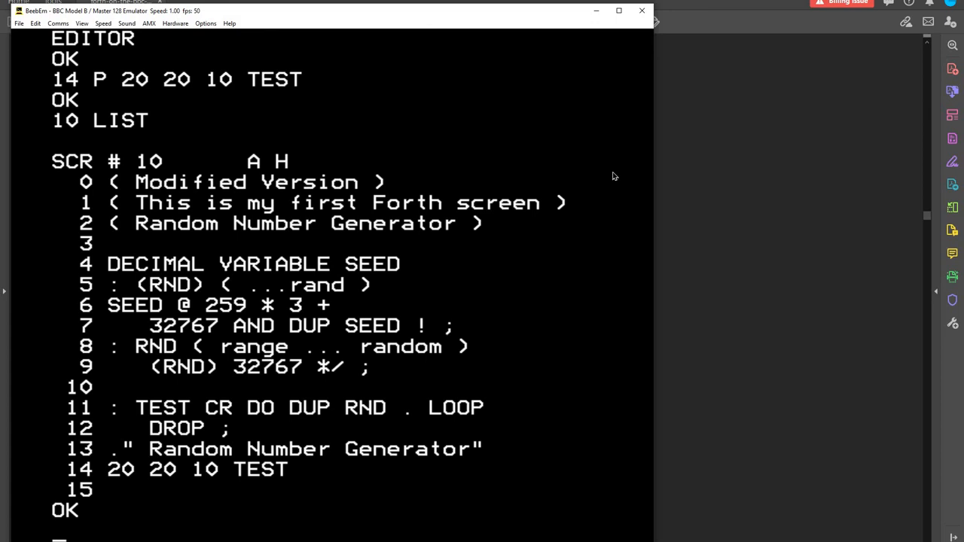
{"action": "mouse_move", "coordinate": [690, 188]}
{"action": "type", "text": "10 LOAD"}
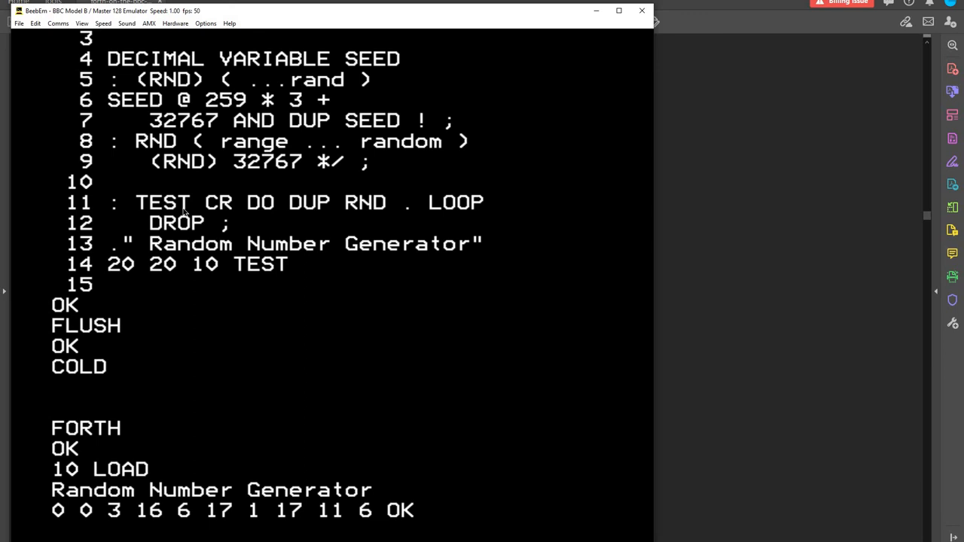
{"action": "mouse_move", "coordinate": [199, 24]}
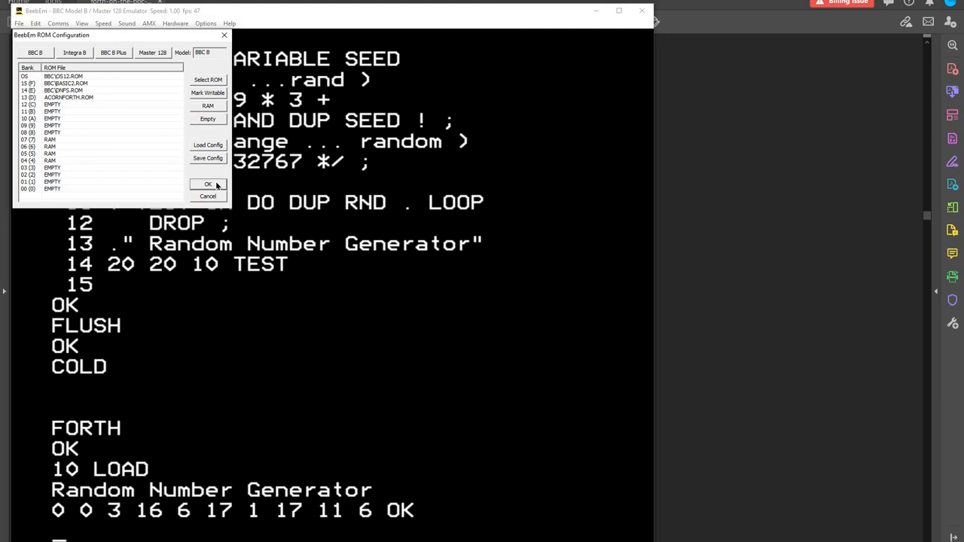
- Accept the BeebEm ROM configuration and return to the FORTH random-number output
{"action": "left_click", "coordinate": [208, 184]}
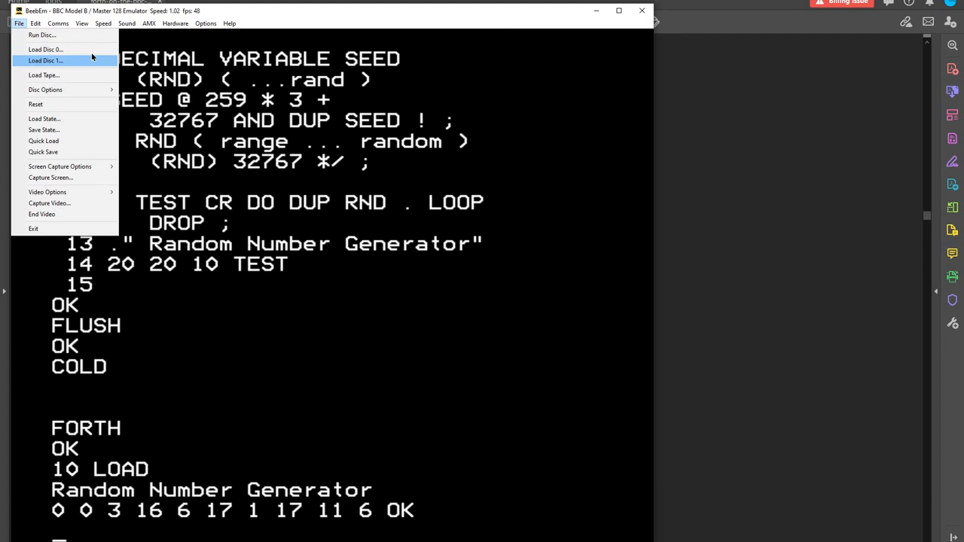
{"action": "mouse_move", "coordinate": [63, 49]}
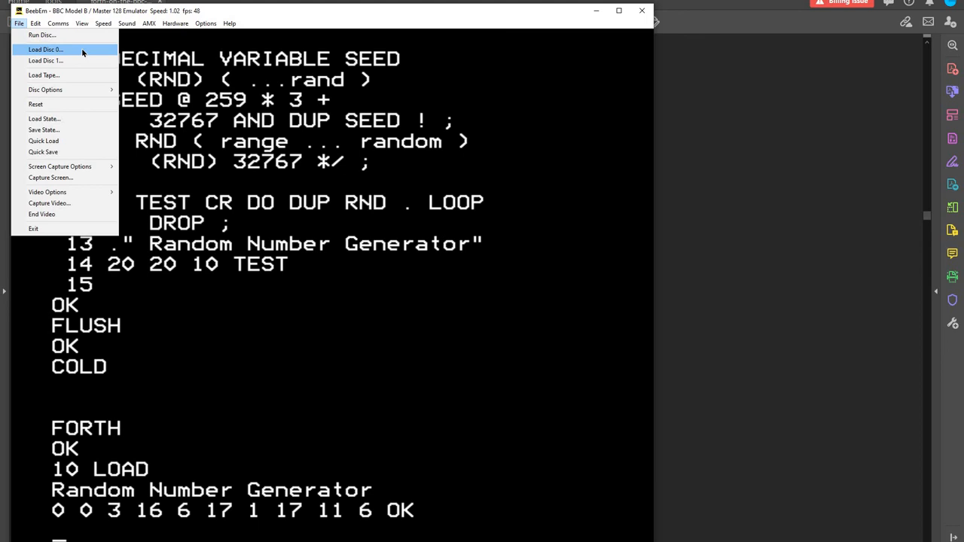
{"action": "mouse_move", "coordinate": [46, 89]}
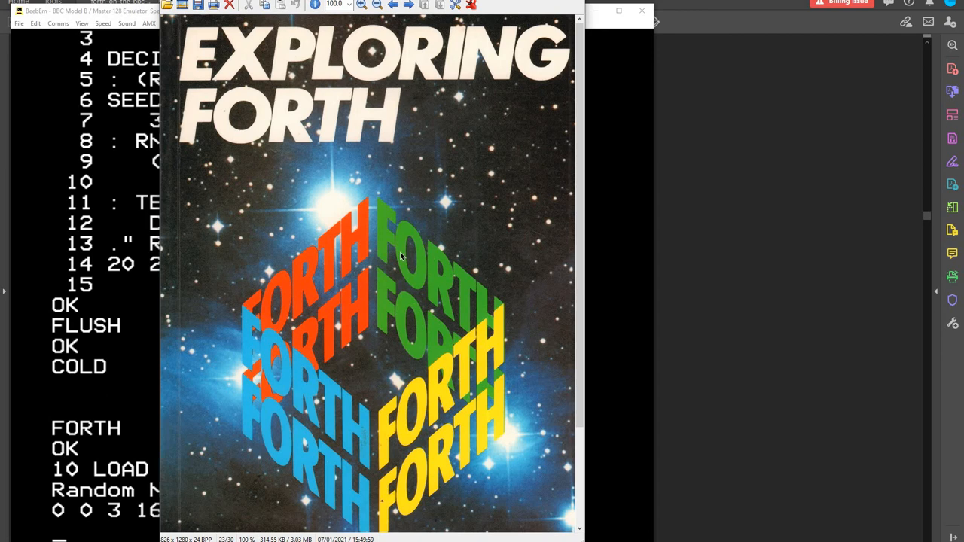
{"action": "mouse_move", "coordinate": [422, 265]}
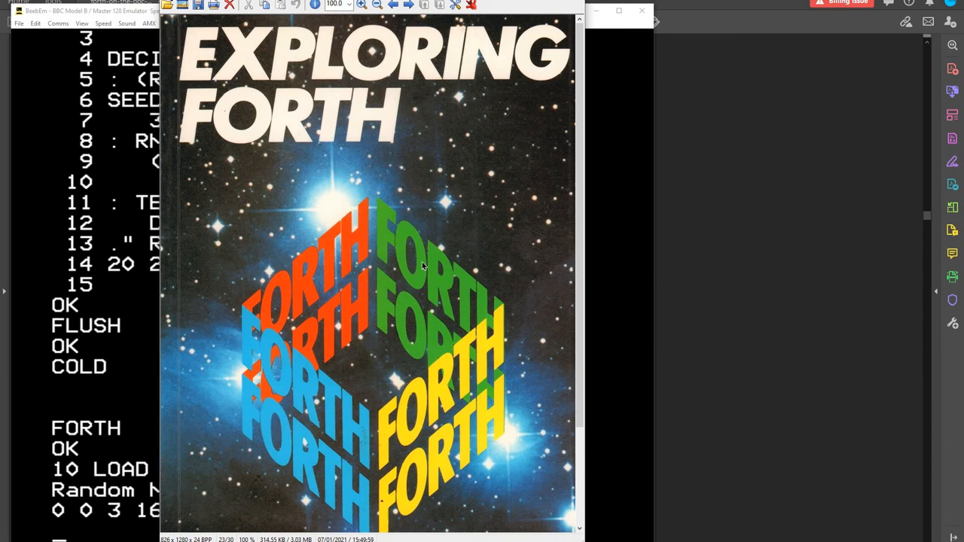
{"action": "mouse_move", "coordinate": [401, 193]}
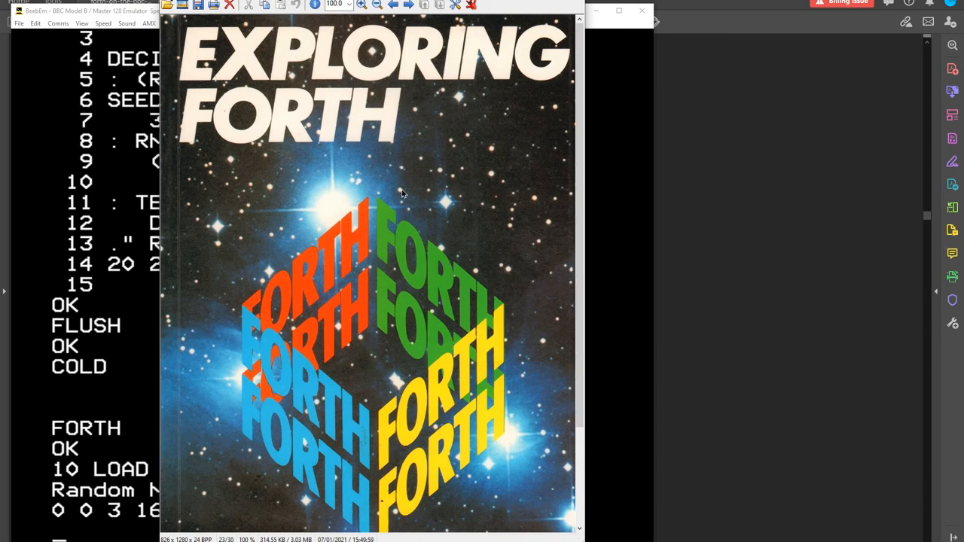
{"action": "mouse_move", "coordinate": [397, 205]}
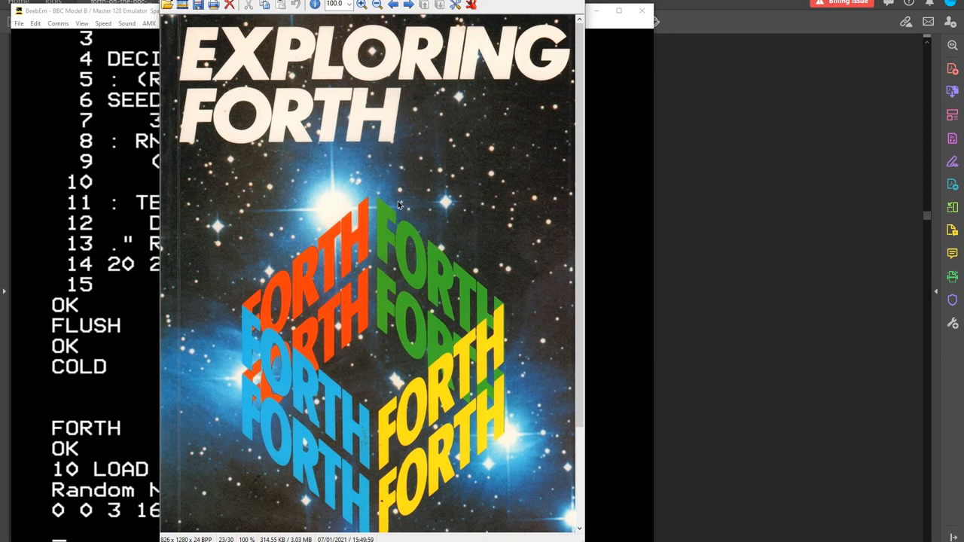
{"action": "mouse_move", "coordinate": [304, 147]}
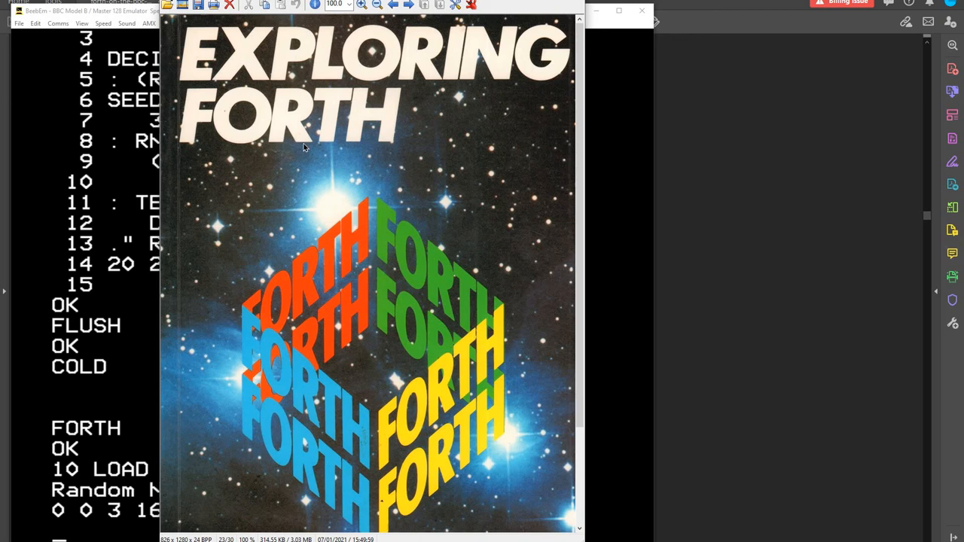
{"action": "mouse_move", "coordinate": [425, 274]}
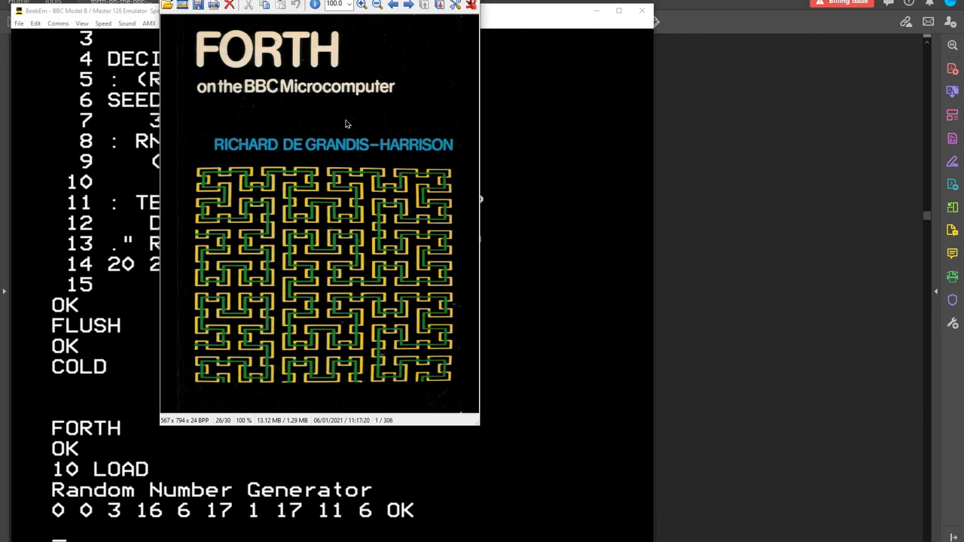
{"action": "mouse_move", "coordinate": [362, 259]}
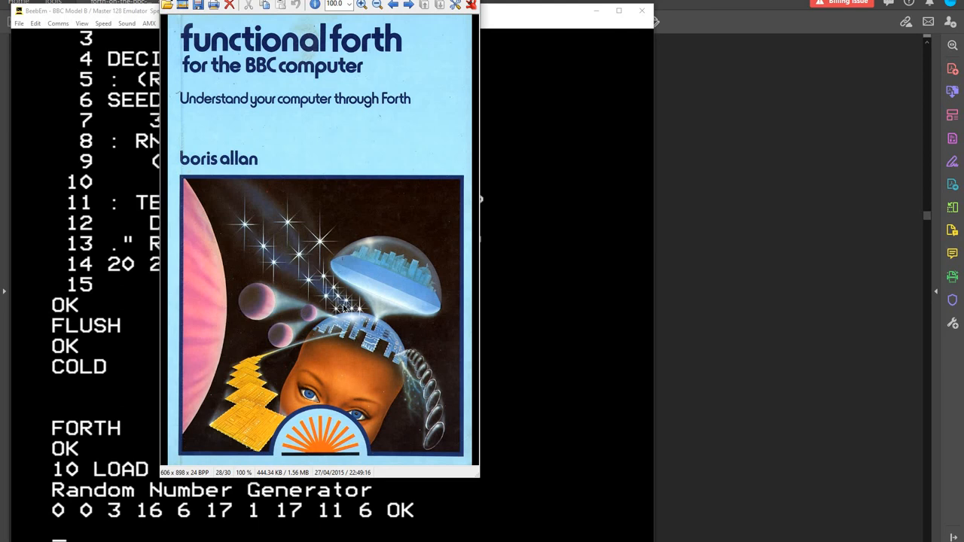
{"action": "mouse_move", "coordinate": [322, 188]}
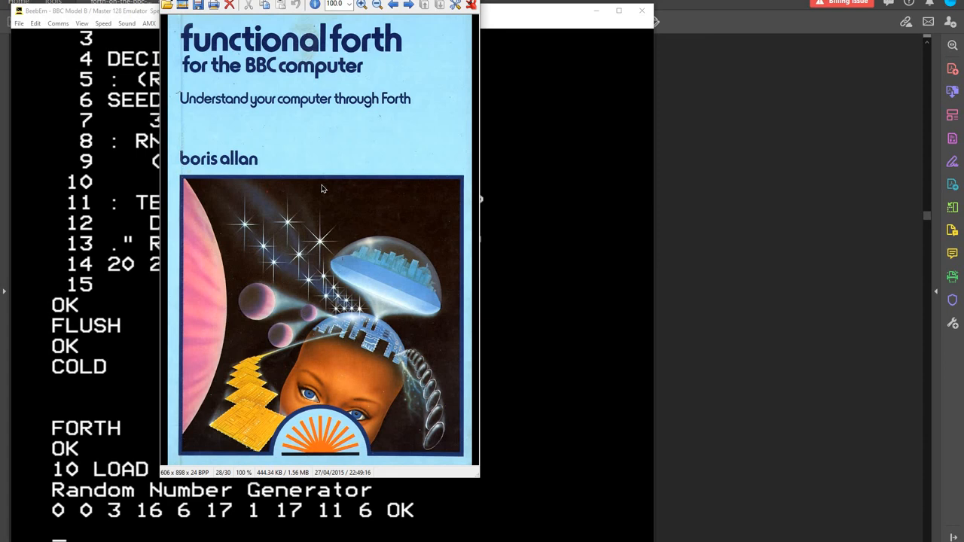
{"action": "mouse_move", "coordinate": [347, 283]}
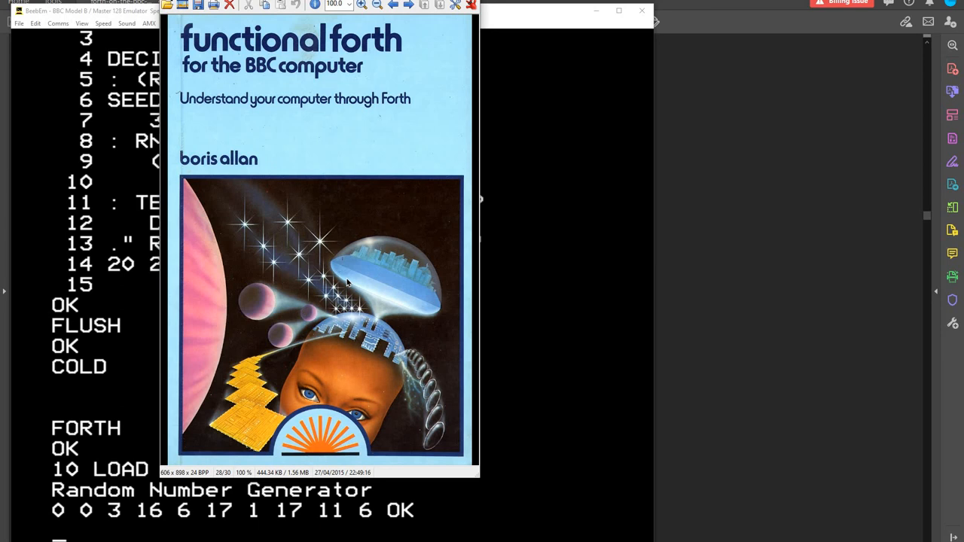
{"action": "mouse_move", "coordinate": [356, 265]}
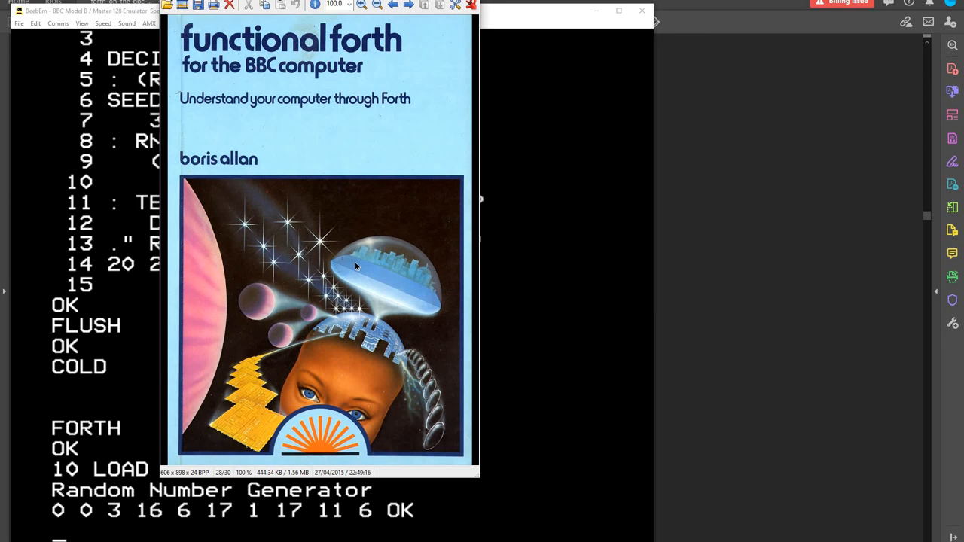
{"action": "mouse_move", "coordinate": [384, 265]}
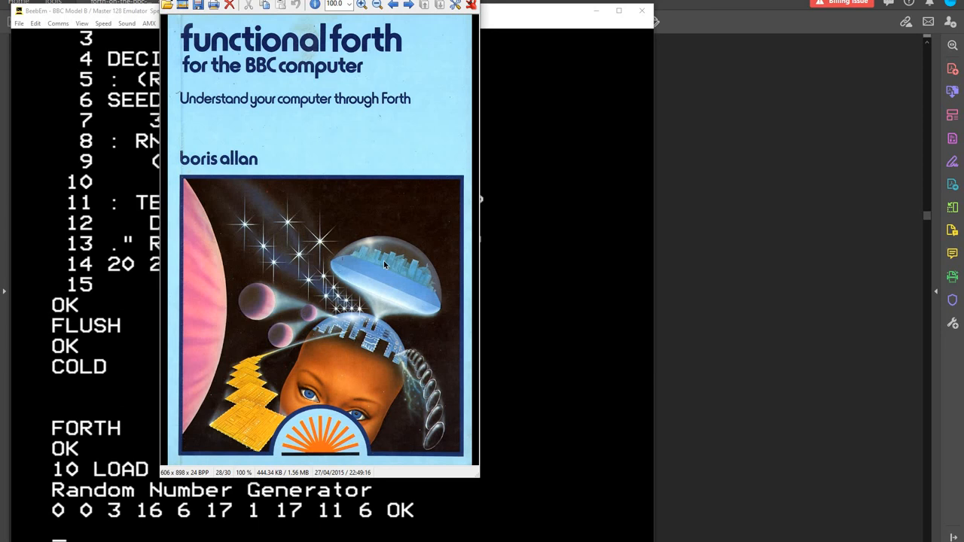
{"action": "mouse_move", "coordinate": [384, 138]}
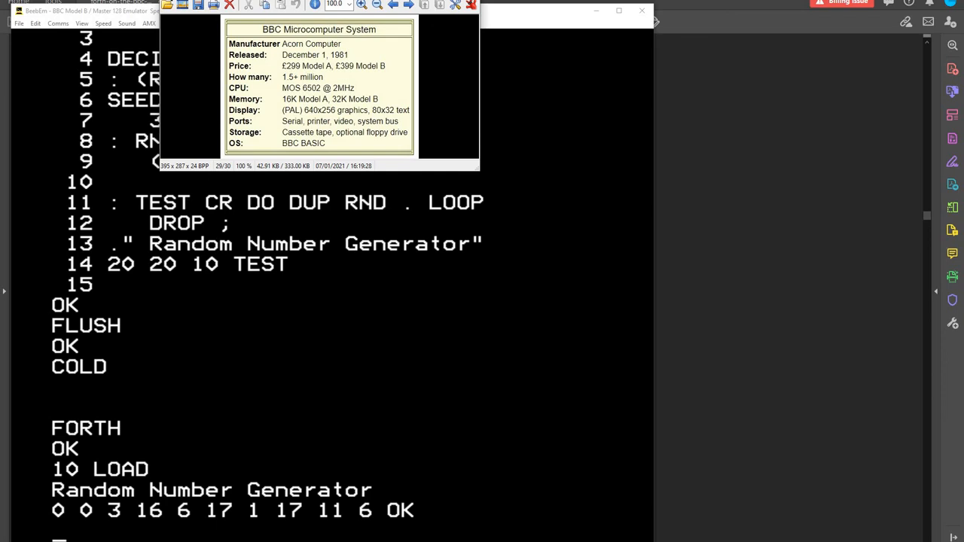
{"action": "mouse_move", "coordinate": [292, 181]}
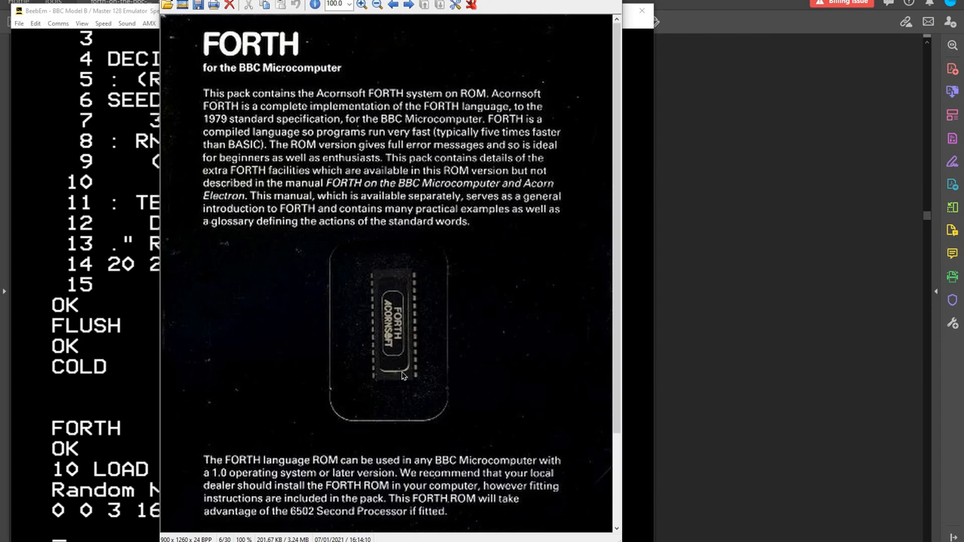
{"action": "mouse_move", "coordinate": [390, 349]}
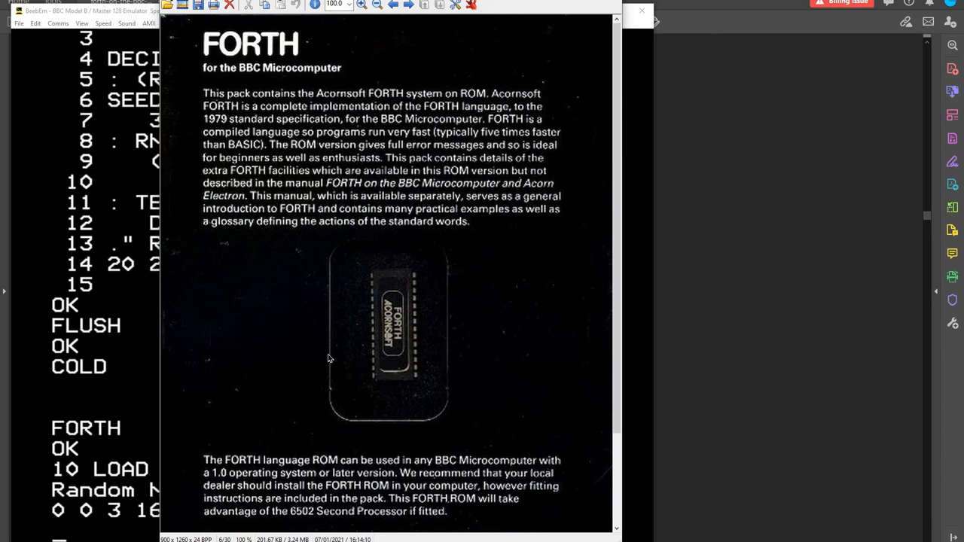
{"action": "mouse_move", "coordinate": [440, 323]}
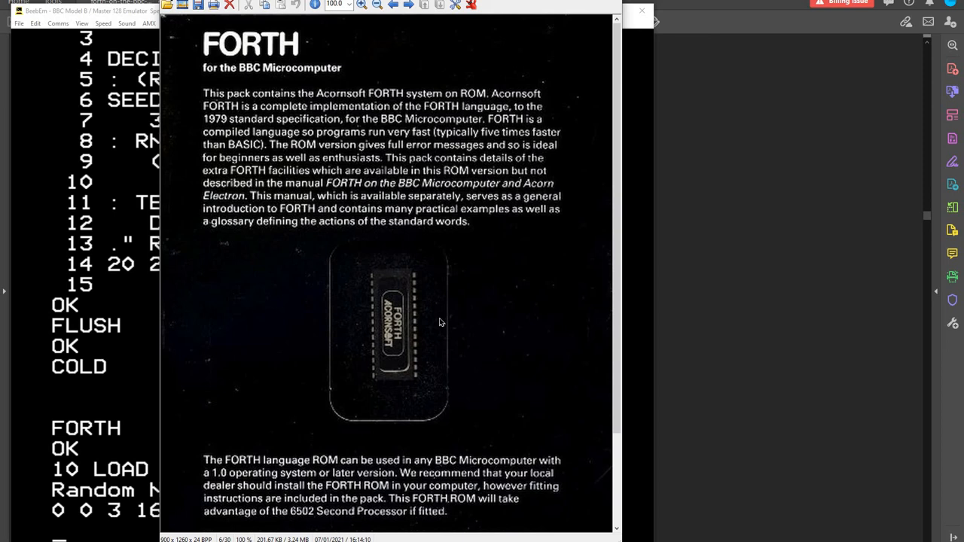
{"action": "mouse_move", "coordinate": [413, 211]}
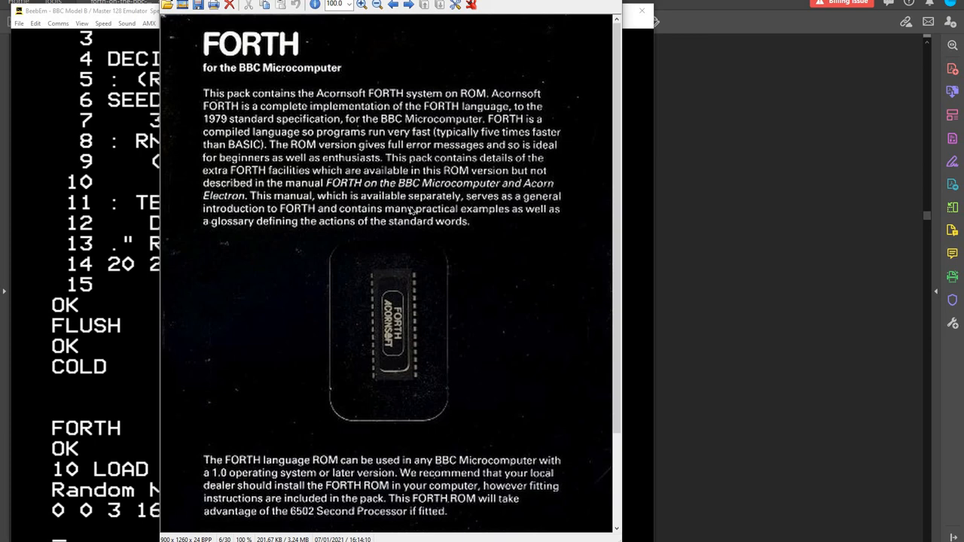
{"action": "mouse_move", "coordinate": [386, 217]}
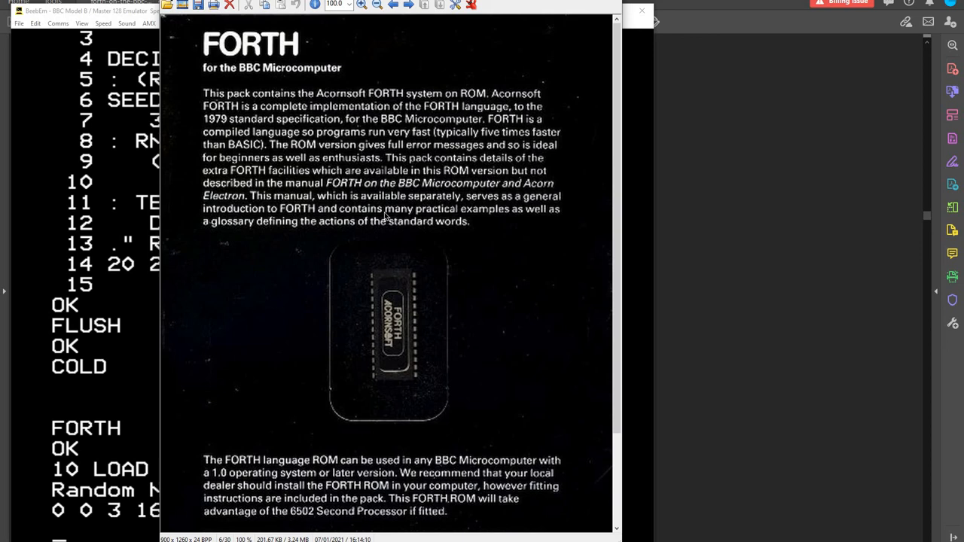